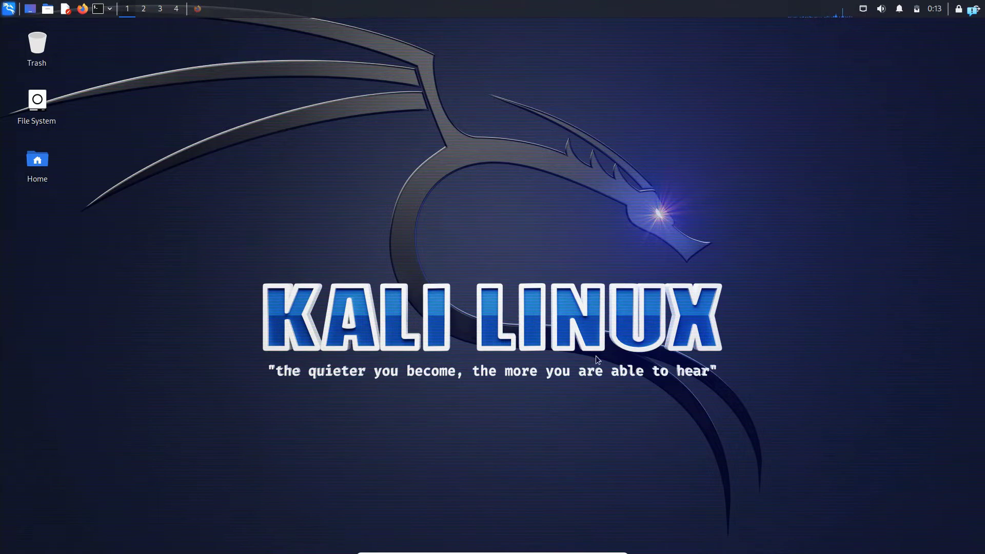
{"action": "mouse_move", "coordinate": [961, 132]}
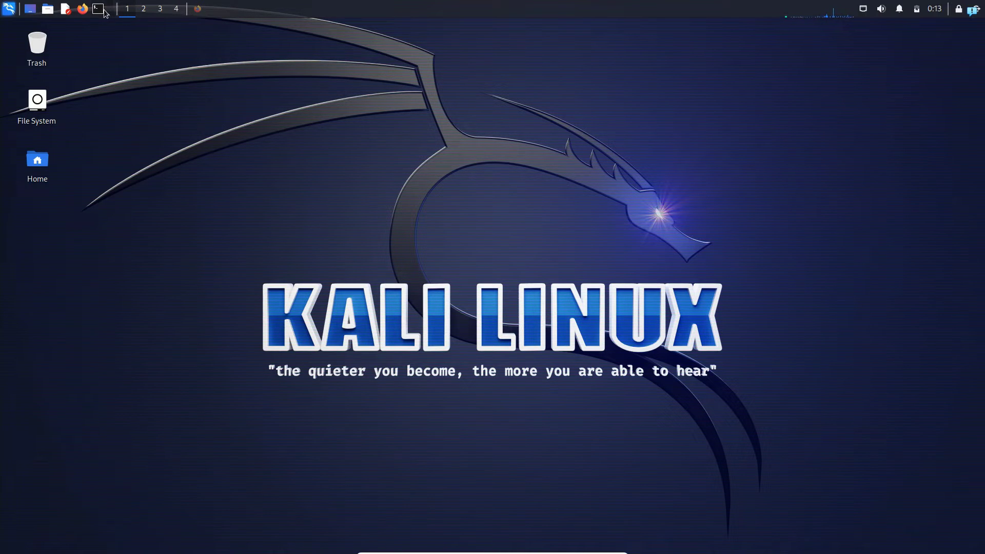
Refresh the package lists with 'sudo apt update' in a new QTerminal and clear the output
{"action": "left_click", "coordinate": [96, 8]}
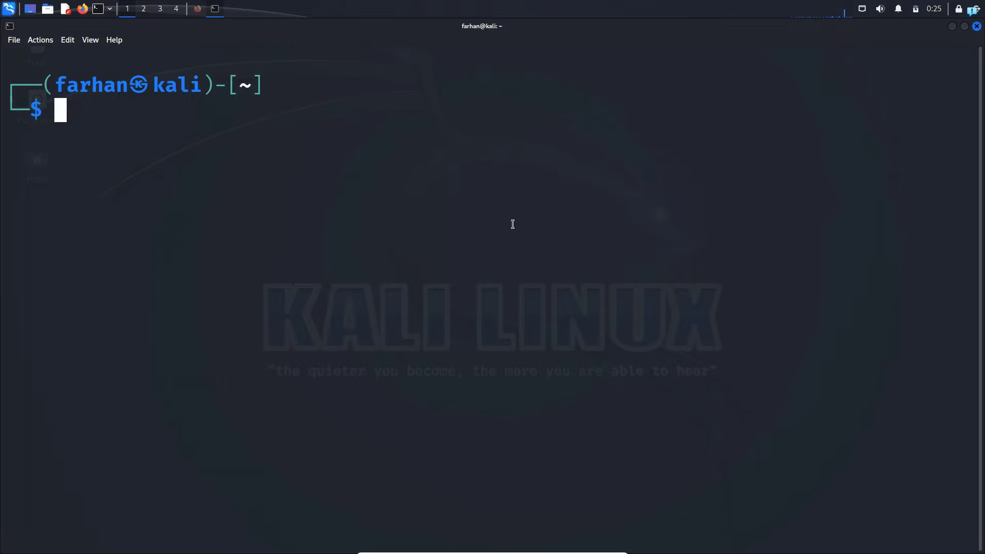
{"action": "type", "text": "sudo apt update"}
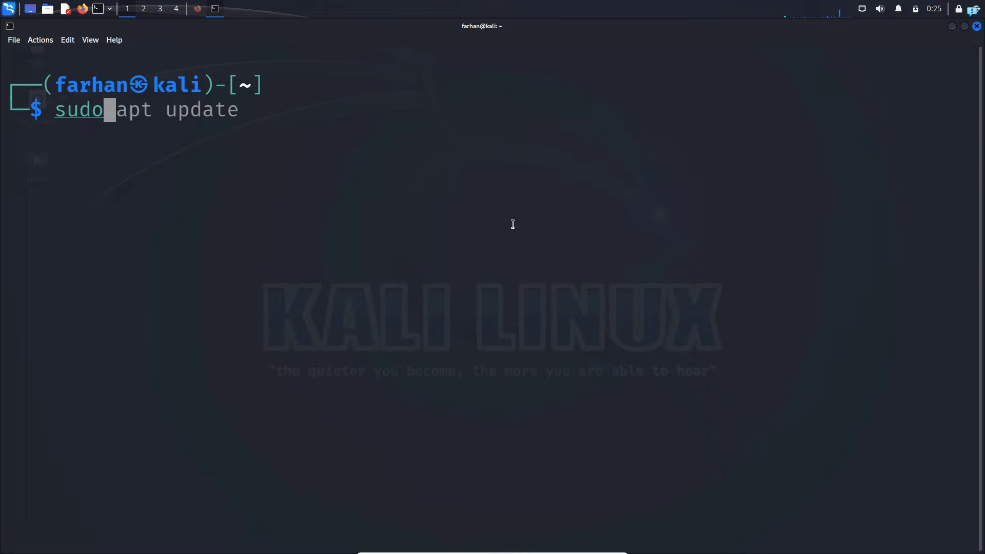
{"action": "key", "text": "Return"}
{"action": "type", "text": "c"}
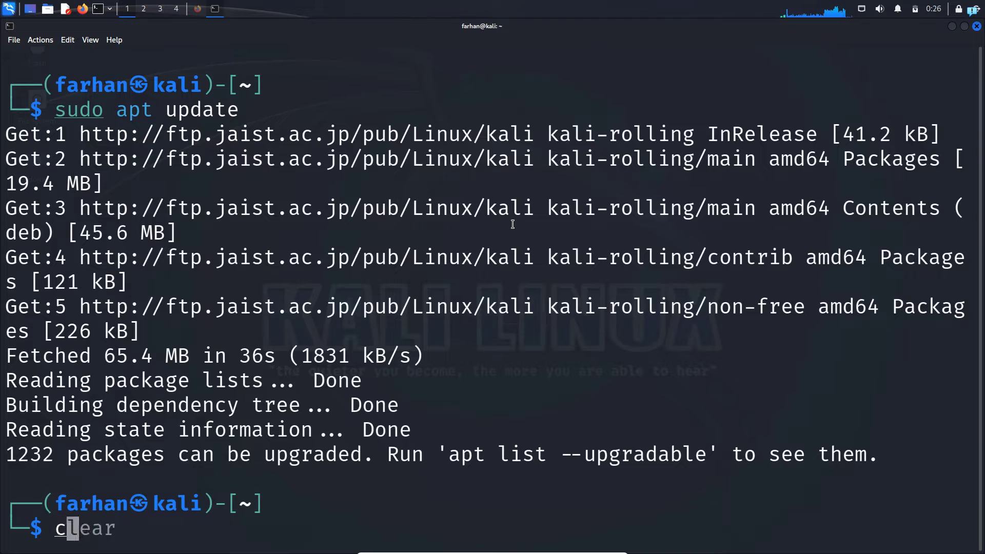
{"action": "key", "text": "Return"}
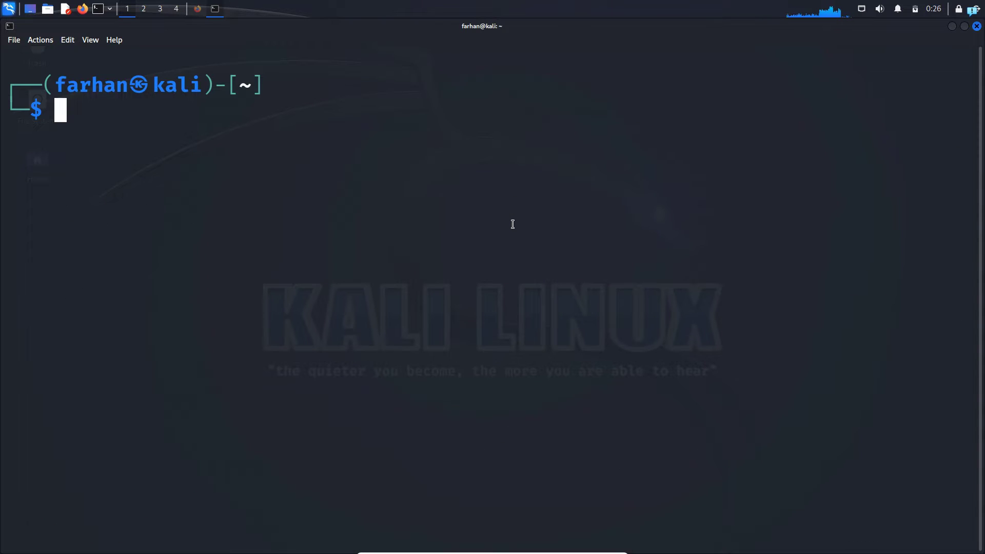
Install the latest openvpn package with 'sudo apt install openvpn'
{"action": "type", "text": "sudo apt update"}
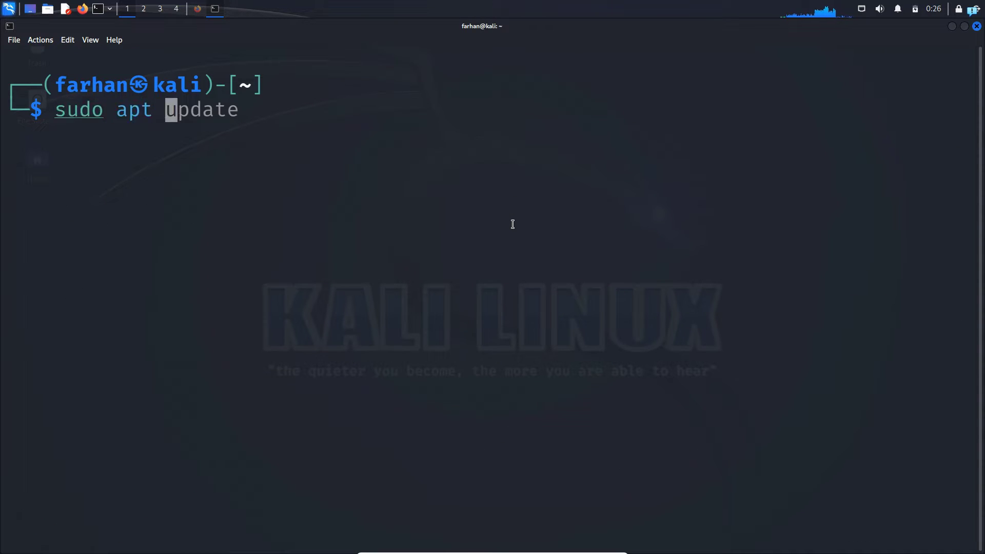
{"action": "type", "text": "install openv"}
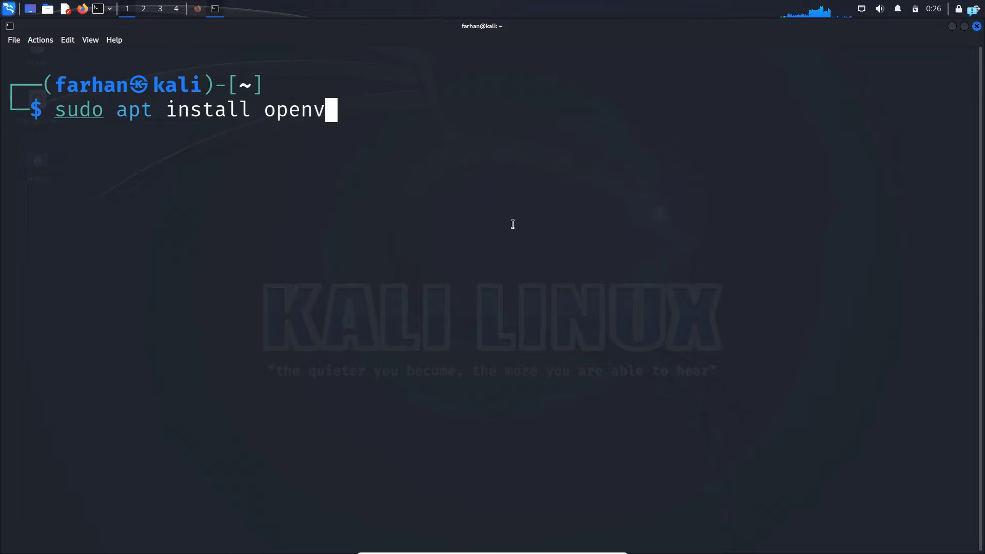
{"action": "key", "text": "Return"}
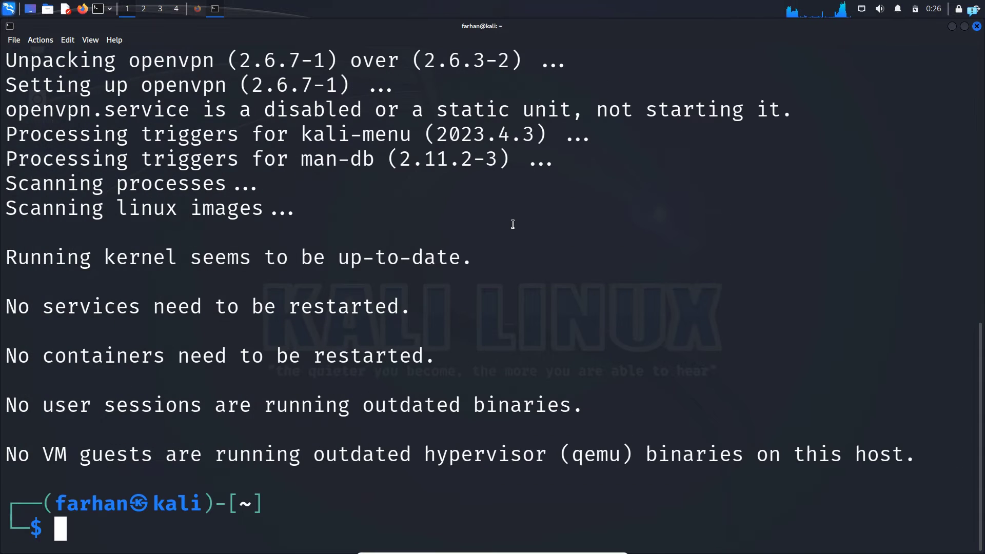
{"action": "mouse_move", "coordinate": [432, 214]}
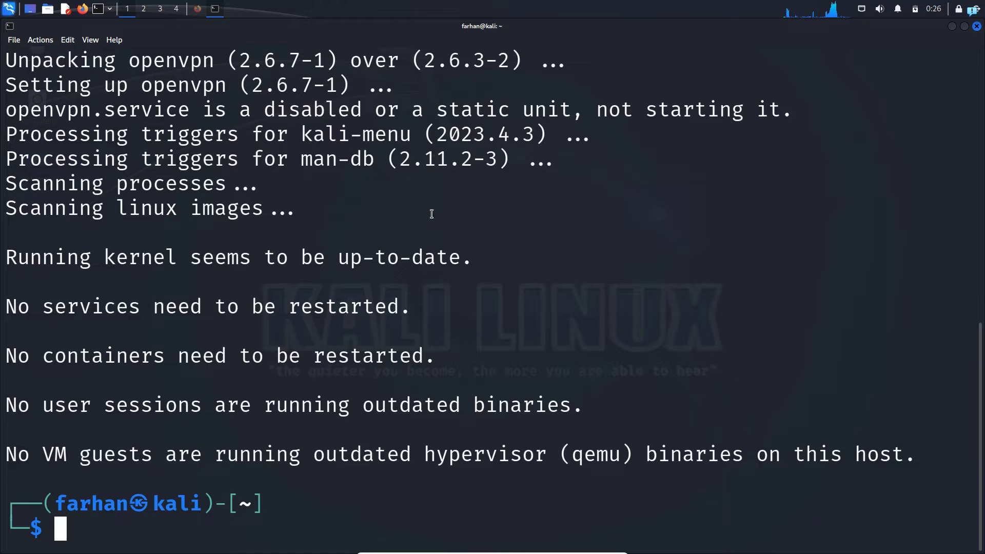
Visit vpnbook.com in Firefox and download the US1 Server OpenVPN config bundle
{"action": "left_click", "coordinate": [82, 9]}
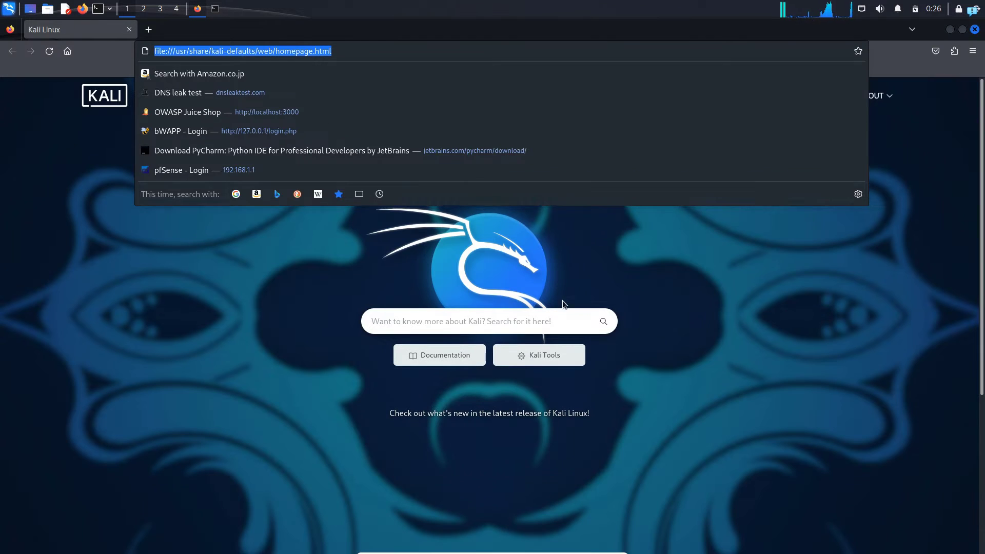
{"action": "type", "text": "vpnbook.com"}
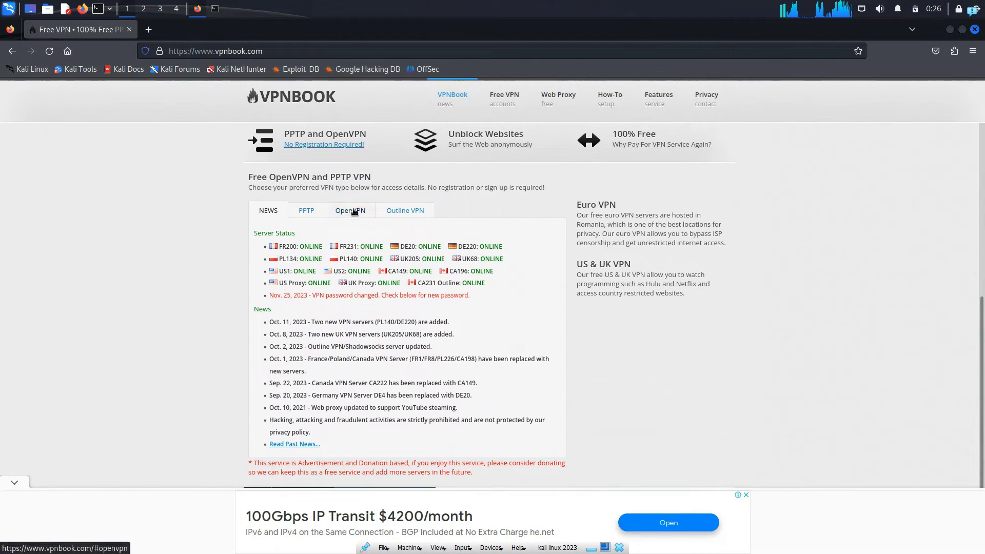
{"action": "left_click", "coordinate": [350, 210]}
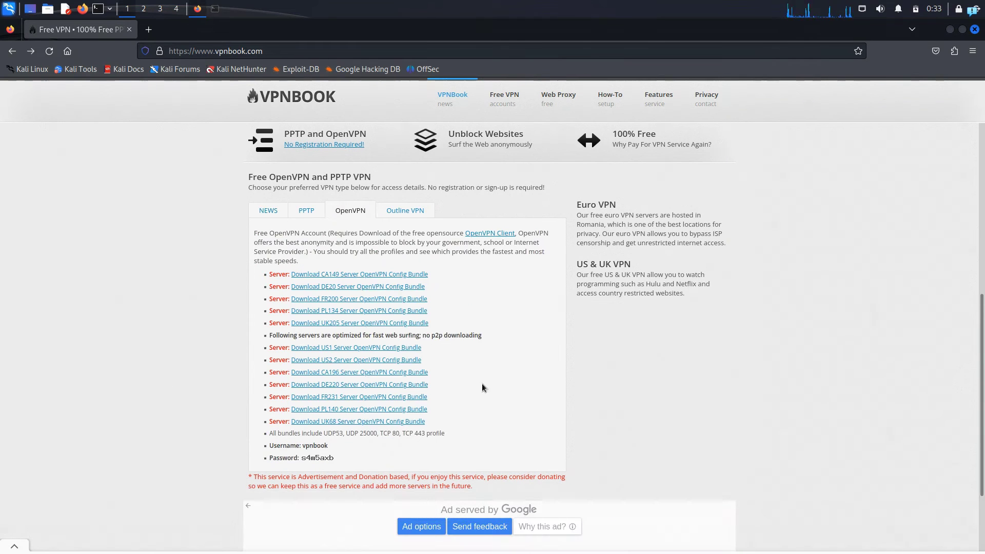
{"action": "mouse_move", "coordinate": [471, 409]}
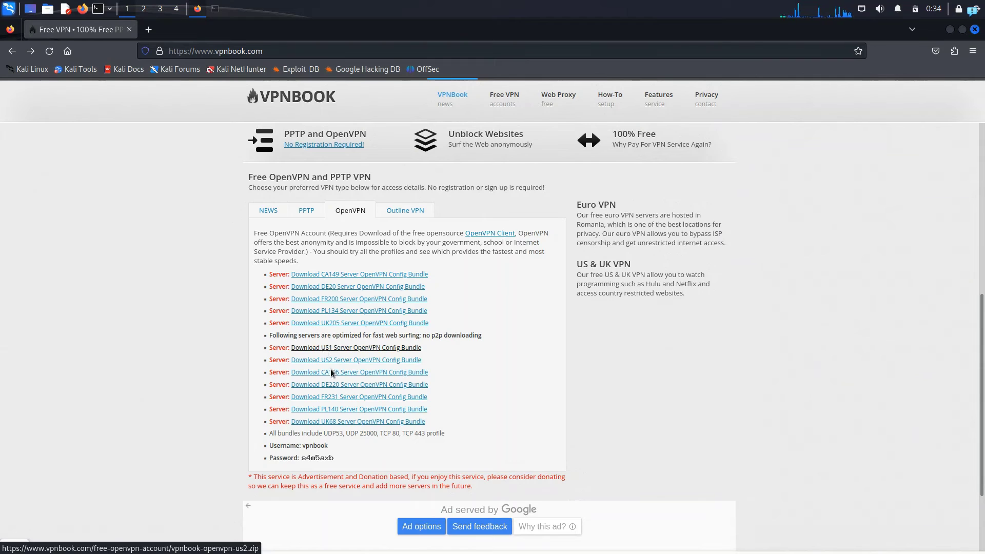
{"action": "mouse_move", "coordinate": [341, 396]}
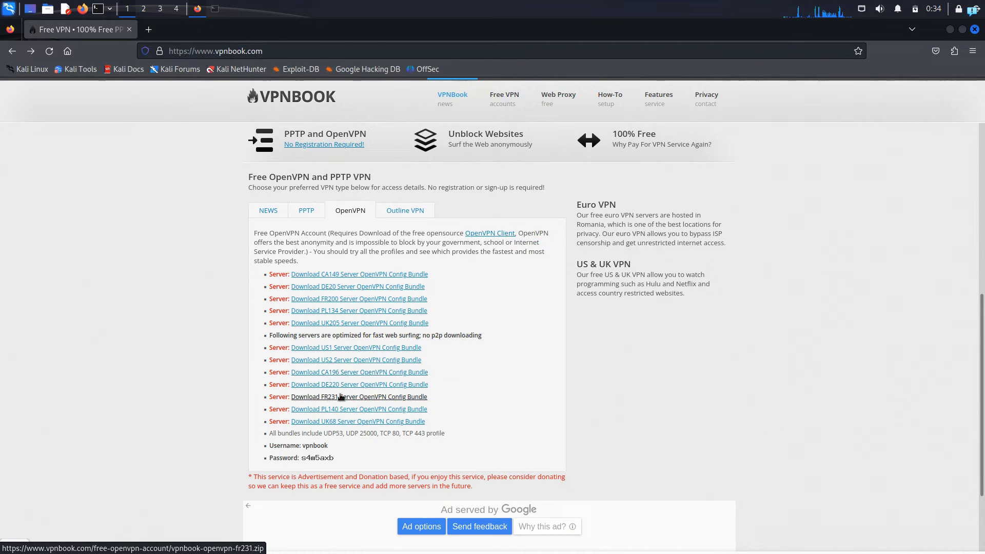
{"action": "mouse_move", "coordinate": [340, 353]}
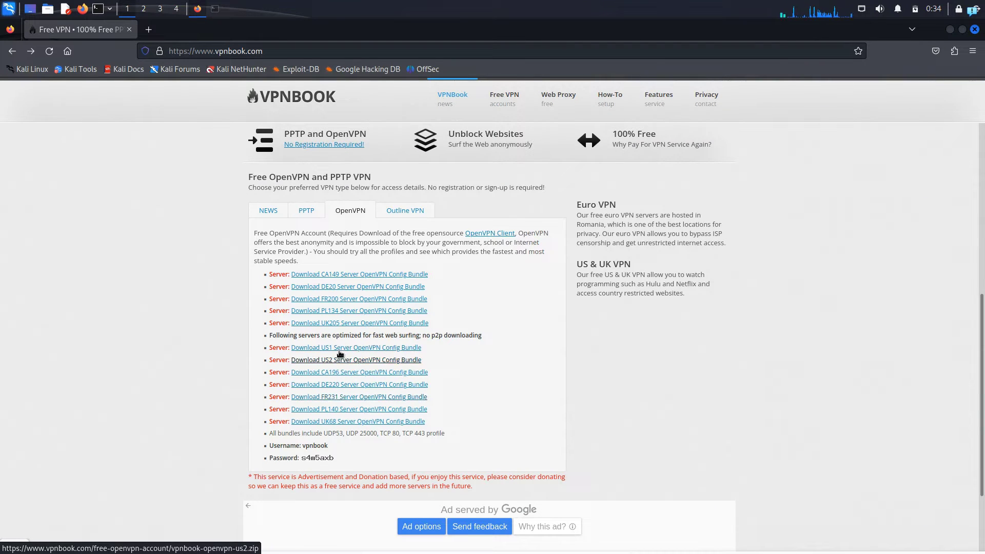
{"action": "left_click", "coordinate": [356, 348]}
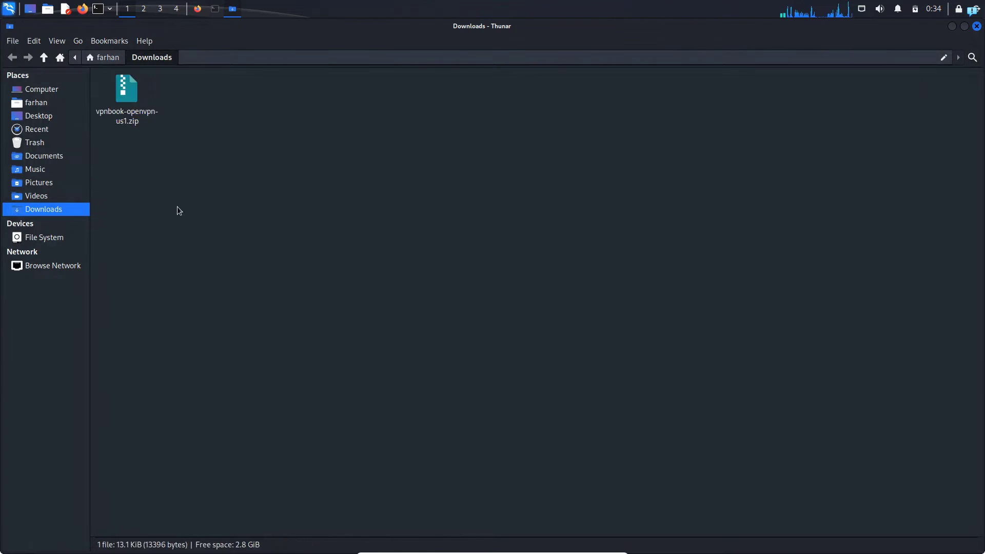
{"action": "mouse_move", "coordinate": [145, 68]}
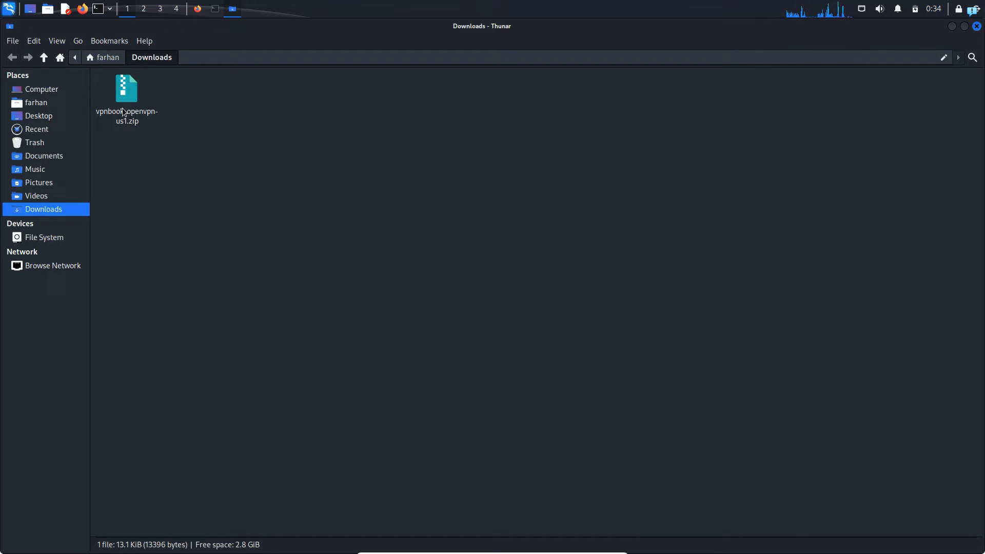
Extract the US1 zip in Downloads and view its four .ovpn profiles in vpnbook-openvpn-us1
{"action": "right_click", "coordinate": [125, 94]}
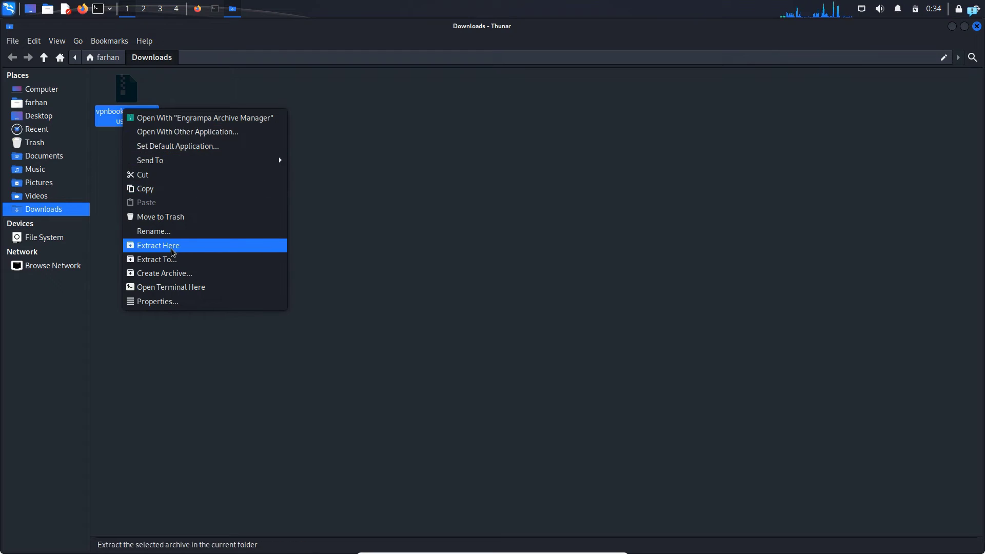
{"action": "left_click", "coordinate": [156, 245]}
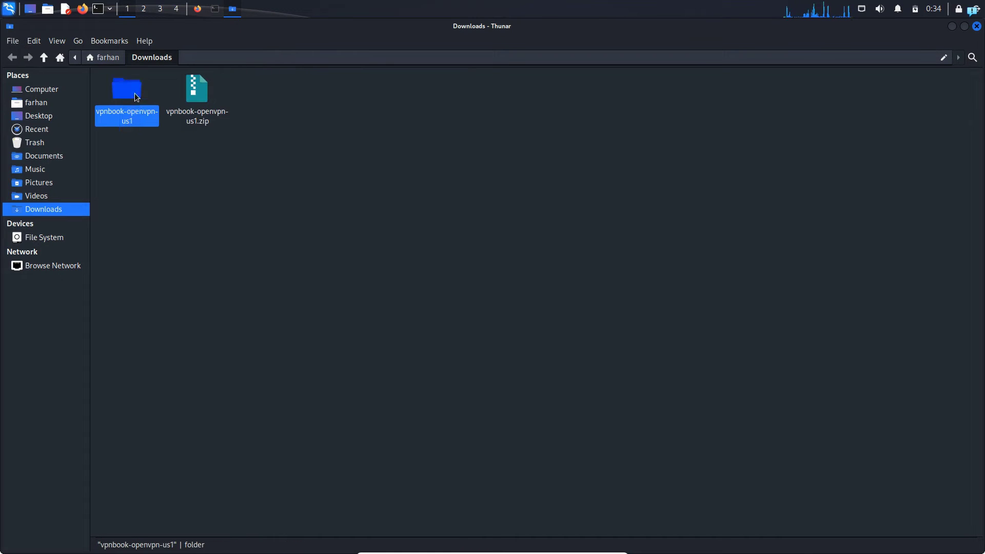
{"action": "double_click", "coordinate": [127, 88]}
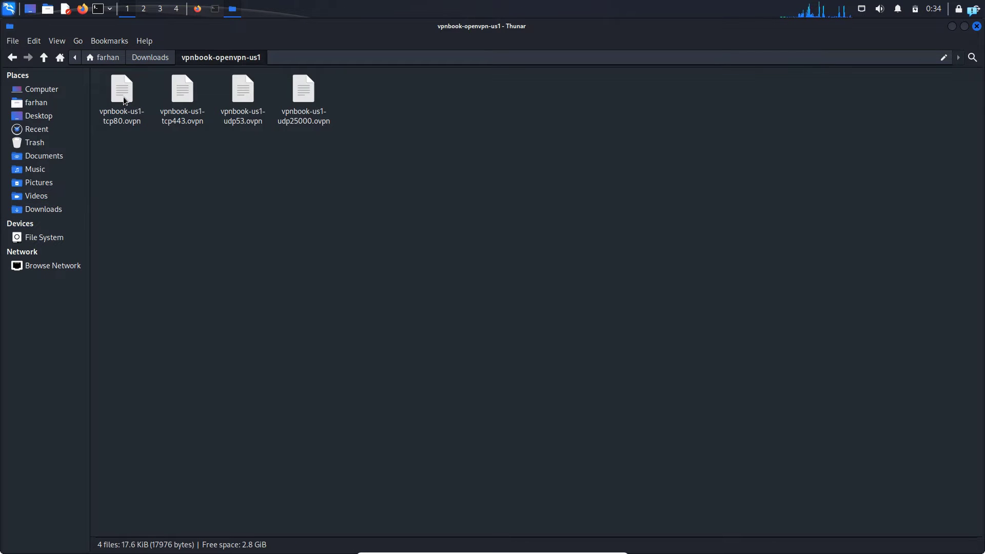
{"action": "key", "text": "ctrl+a"}
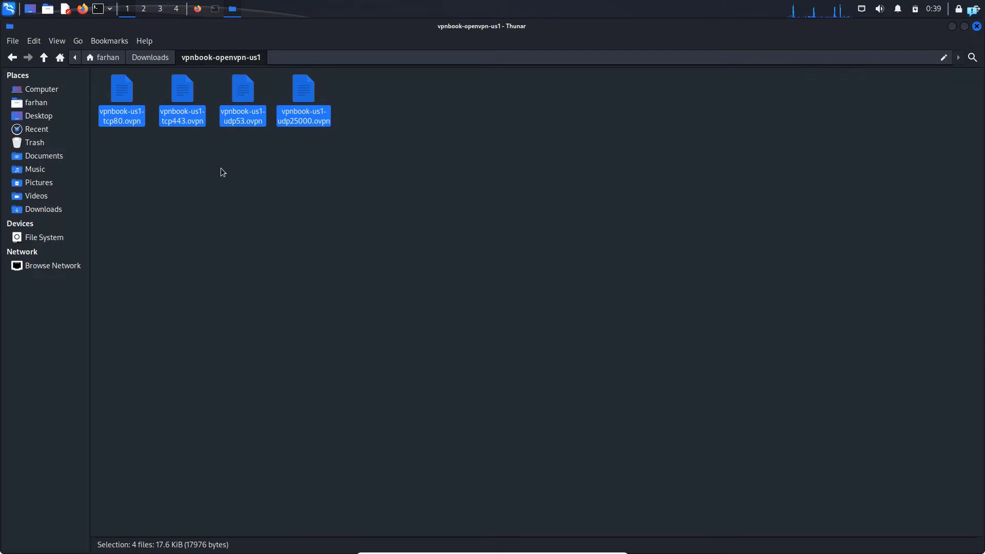
{"action": "left_click", "coordinate": [742, 169]}
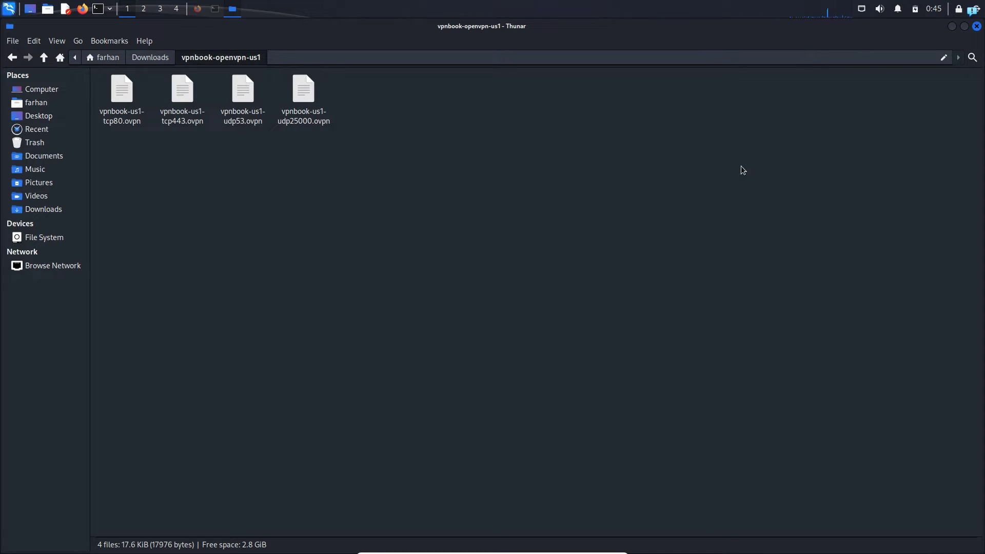
{"action": "mouse_move", "coordinate": [863, 17]}
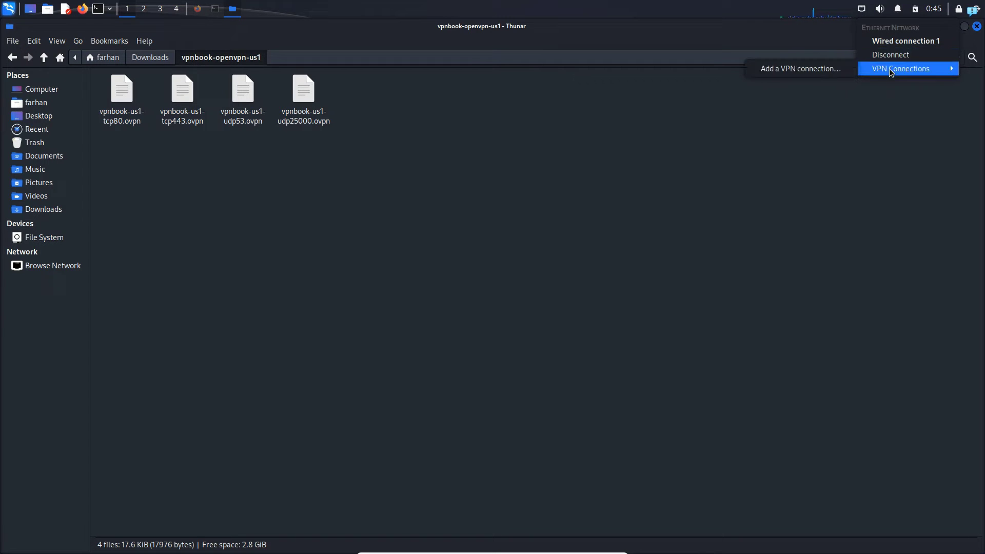
Add a VPN connection of type 'Import a saved VPN configuration…'
{"action": "left_click", "coordinate": [798, 69]}
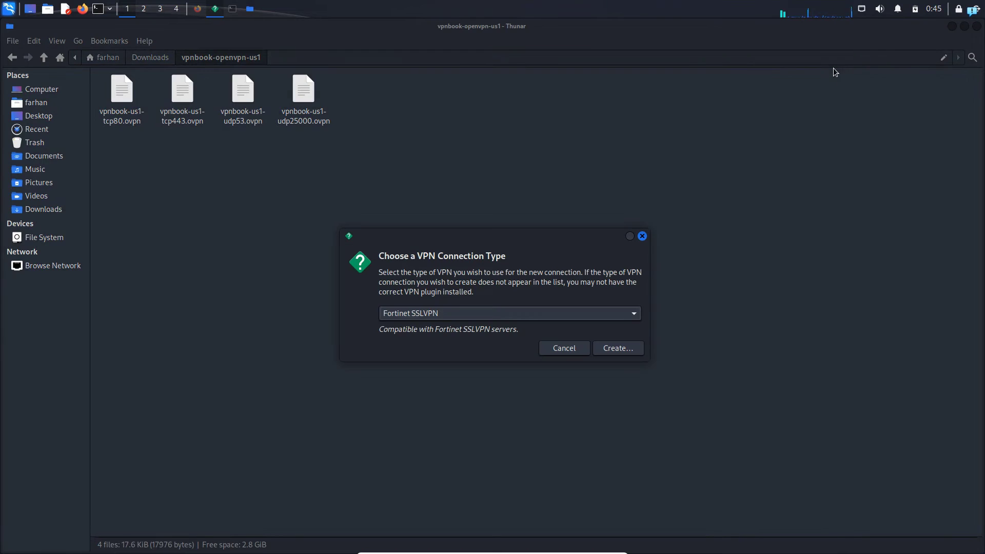
{"action": "left_click", "coordinate": [633, 313]}
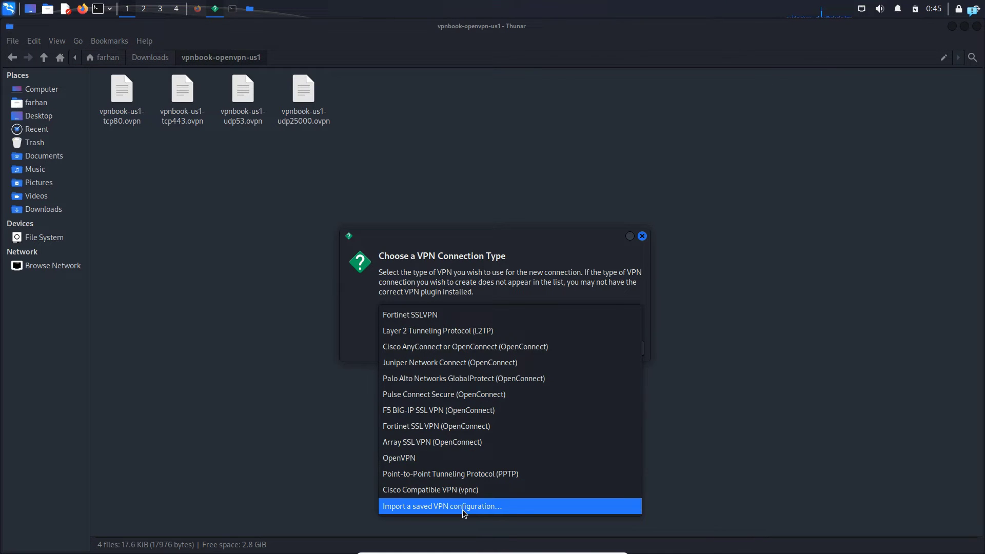
{"action": "left_click", "coordinate": [441, 506]}
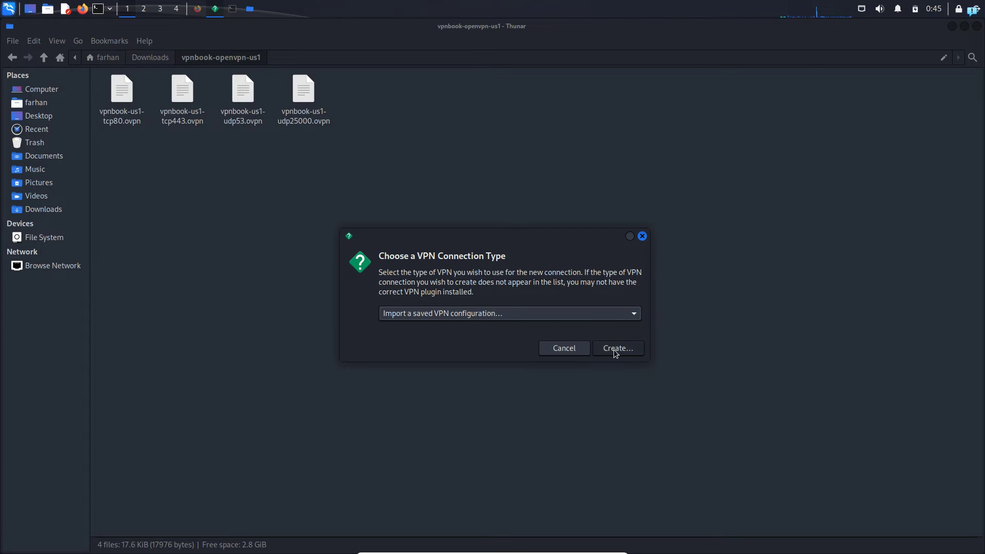
Select vpnbook-us1-tcp443.ovpn from Downloads/vpnbook-openvpn-us1 in the import file picker
{"action": "left_click", "coordinate": [617, 347]}
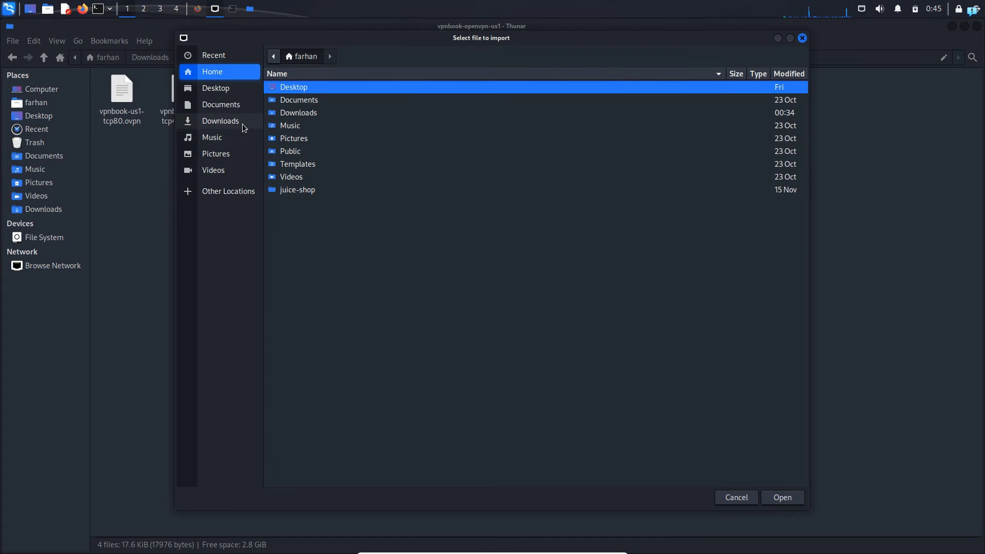
{"action": "left_click", "coordinate": [220, 121]}
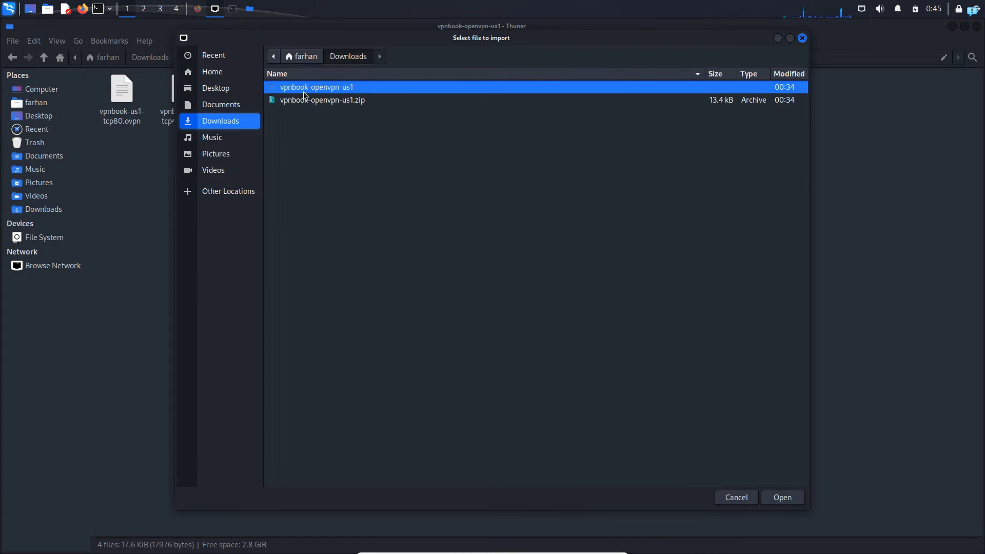
{"action": "mouse_move", "coordinate": [322, 91]}
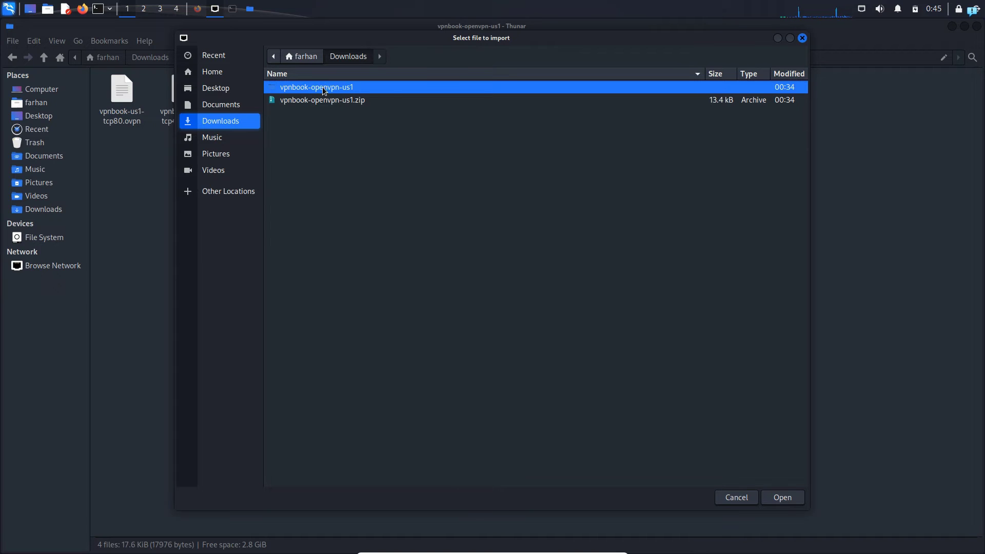
{"action": "double_click", "coordinate": [316, 87]}
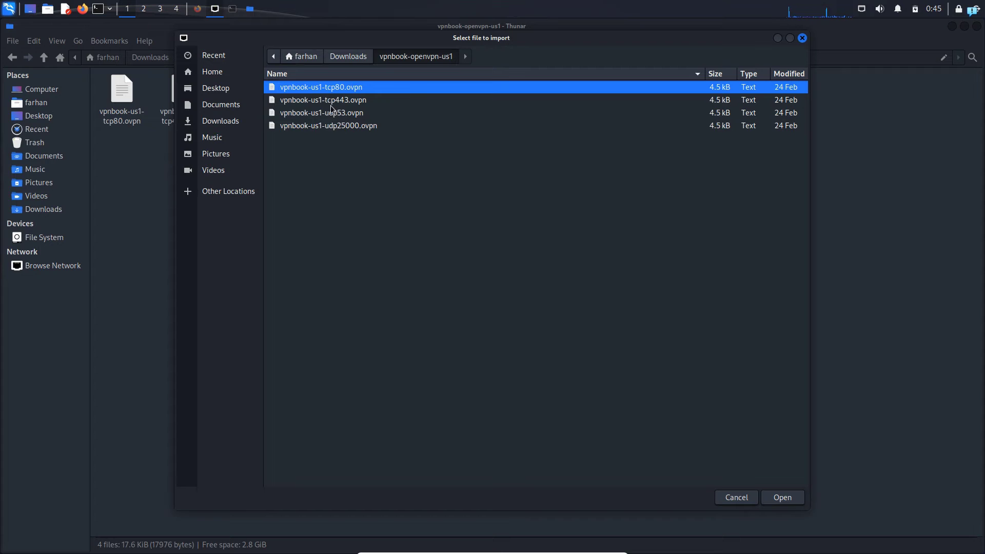
{"action": "left_click", "coordinate": [322, 99]}
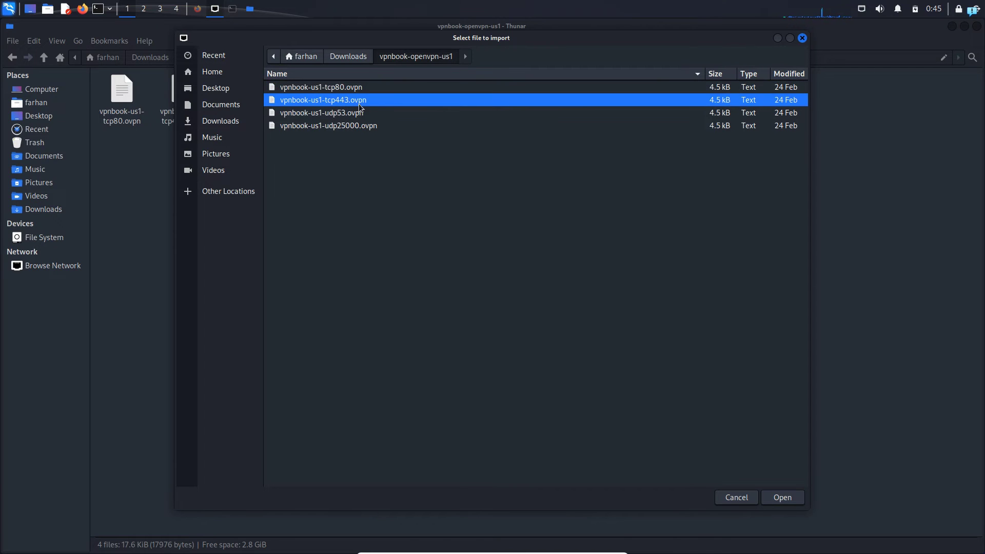
Import the tcp443 profile as a VPN connection and look up the VPNBook credentials
{"action": "left_click", "coordinate": [781, 496]}
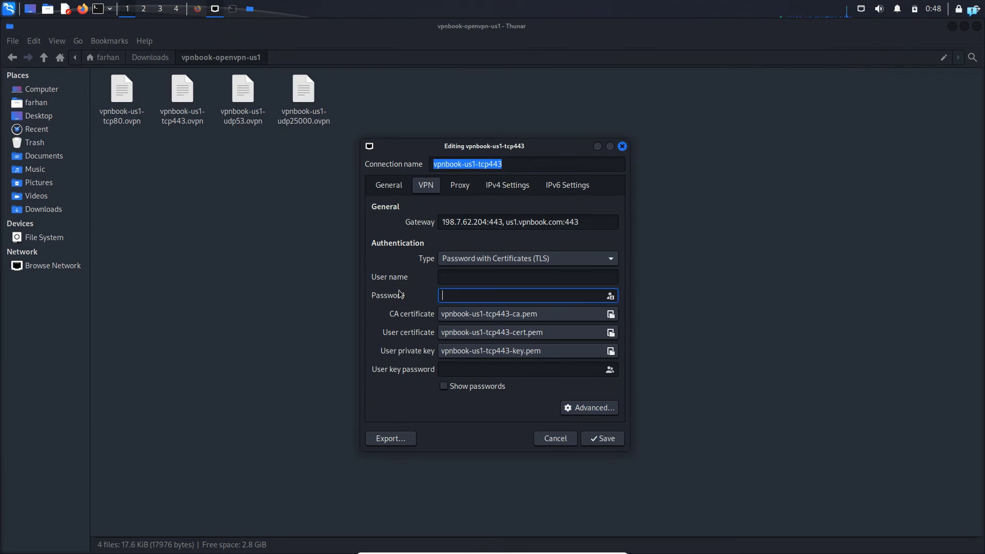
{"action": "mouse_move", "coordinate": [385, 305]}
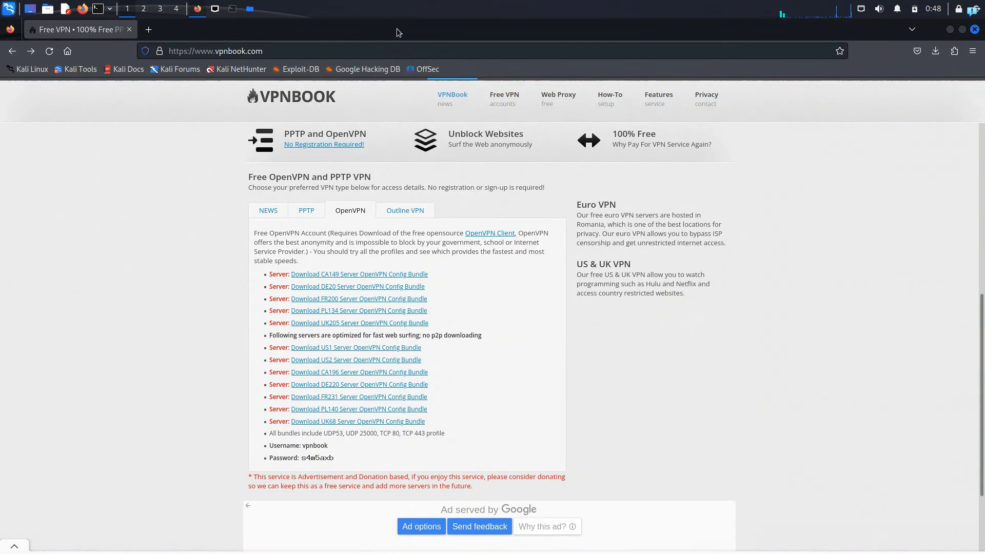
{"action": "mouse_move", "coordinate": [263, 335]}
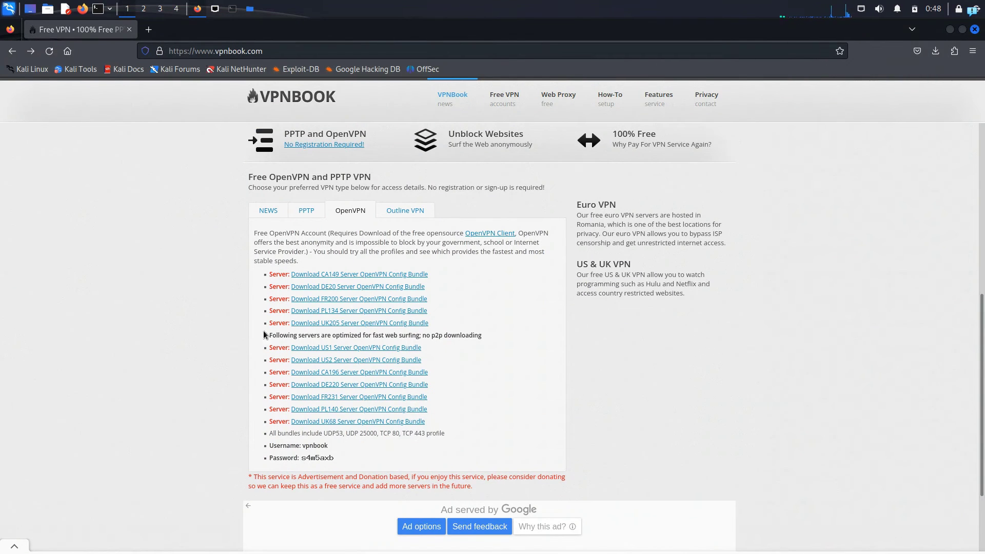
{"action": "scroll", "scroll_direction": "down", "scroll_amount": 3}
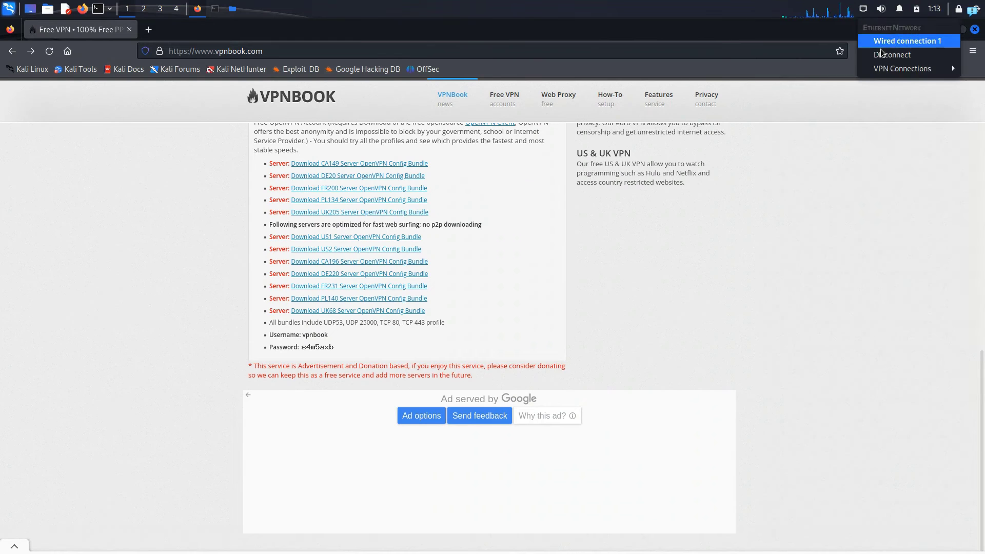
Connect to vpnbook-us1-tcp443 from the applet's VPN Connections list
{"action": "left_click", "coordinate": [900, 69]}
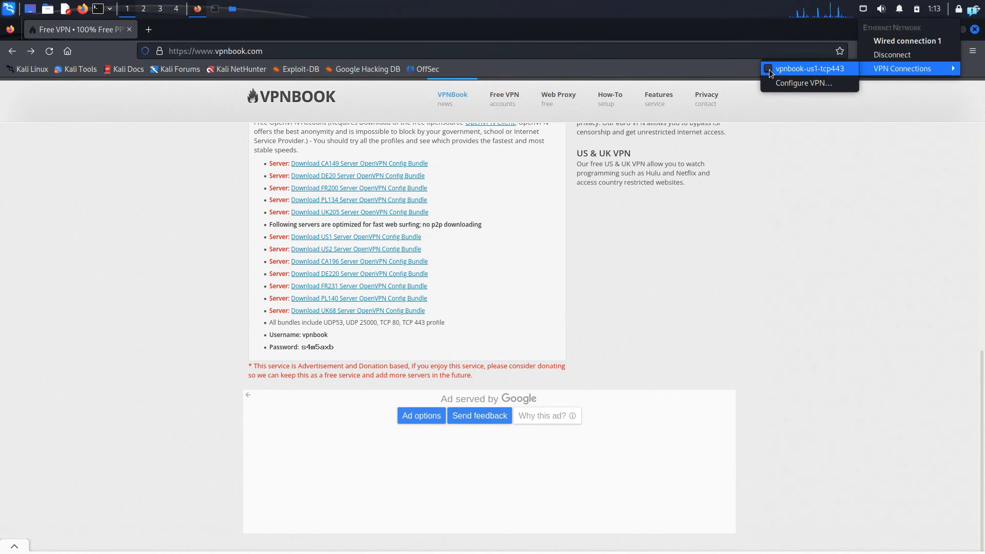
{"action": "left_click", "coordinate": [810, 69]}
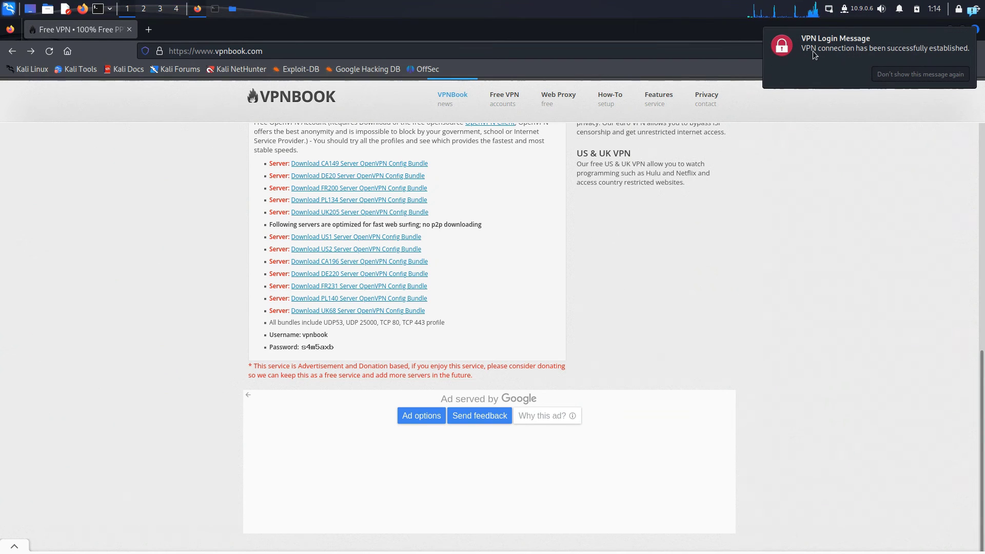
{"action": "mouse_move", "coordinate": [849, 56]}
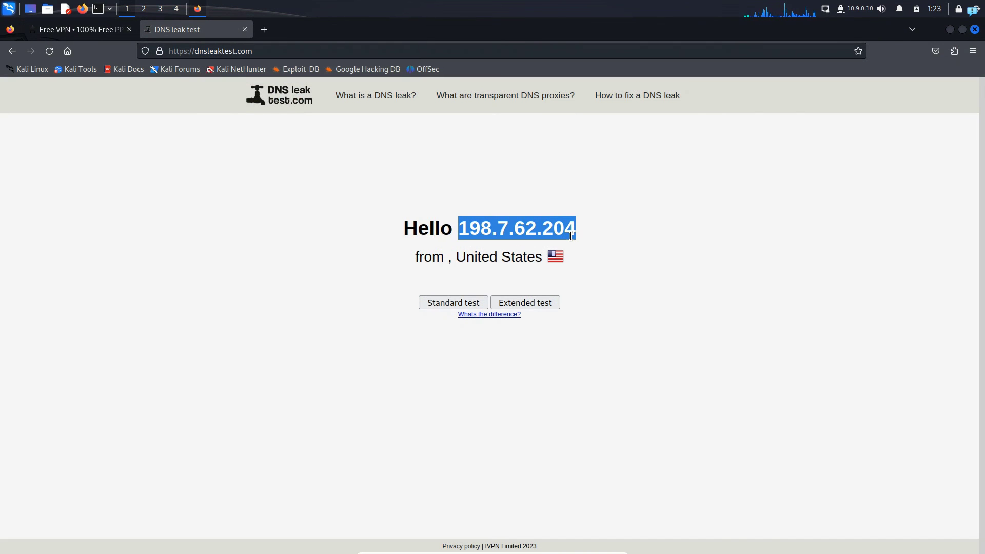
{"action": "mouse_move", "coordinate": [521, 270]}
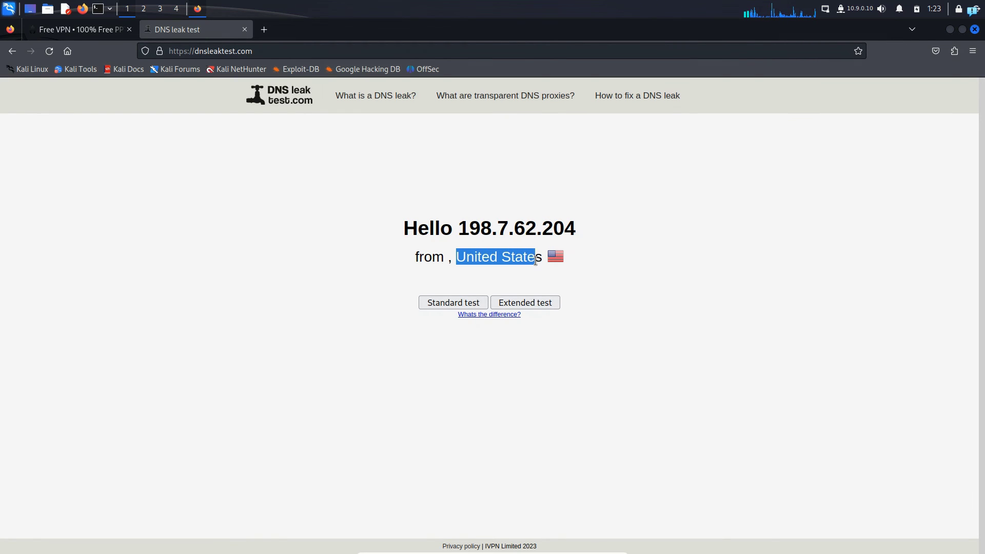
Highlight the reported IP 198.7.62.204 and United States on dnsleaktest.com
{"action": "left_click", "coordinate": [681, 286]}
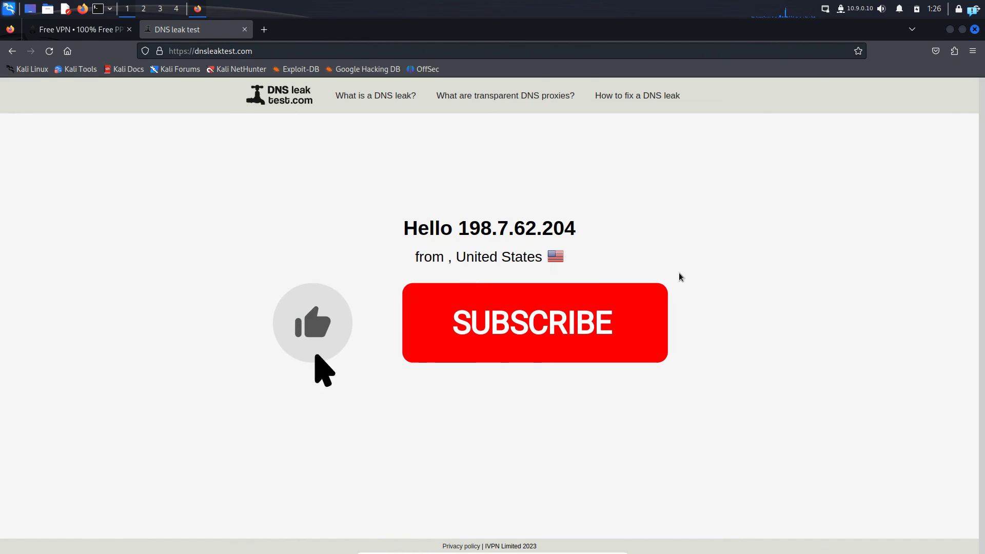
{"action": "left_click", "coordinate": [533, 322]}
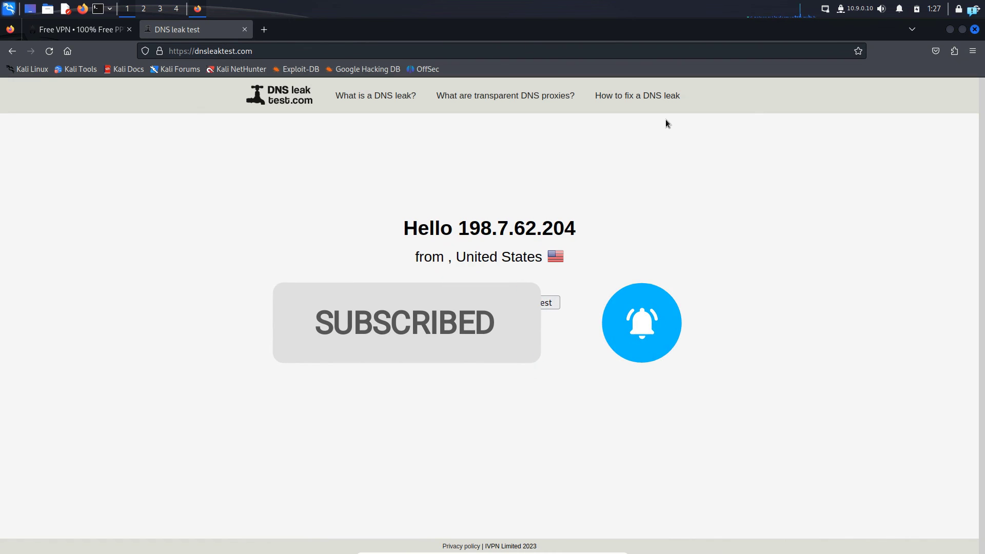